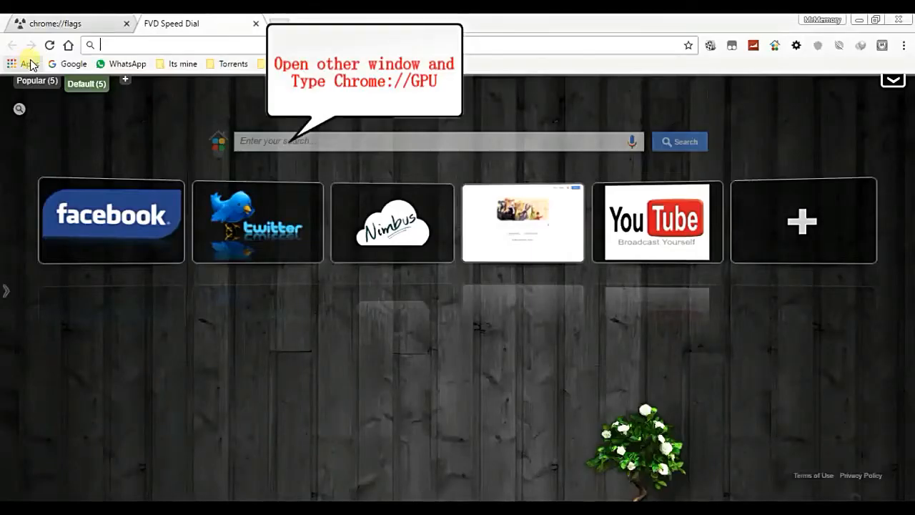
# - Navigate the second tab to chrome://gpu to view graphics feature status
pyautogui.write('ch')
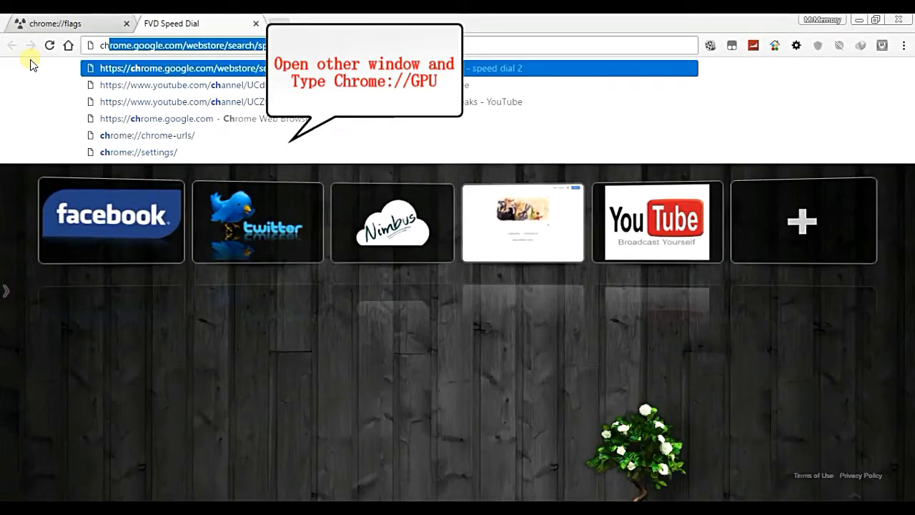
pyautogui.click(147, 135)
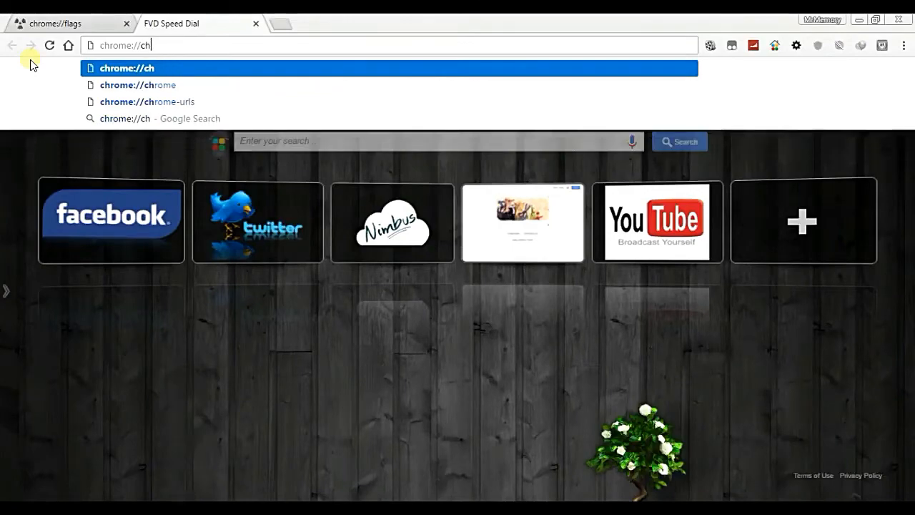
pyautogui.write('gpu')
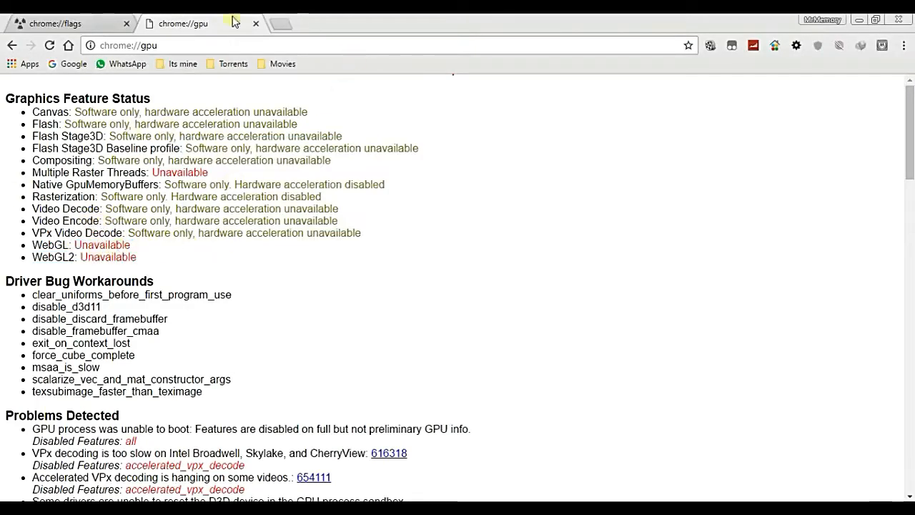
# - Close the chrome://gpu tab, returning to chrome://flags
pyautogui.click(255, 23)
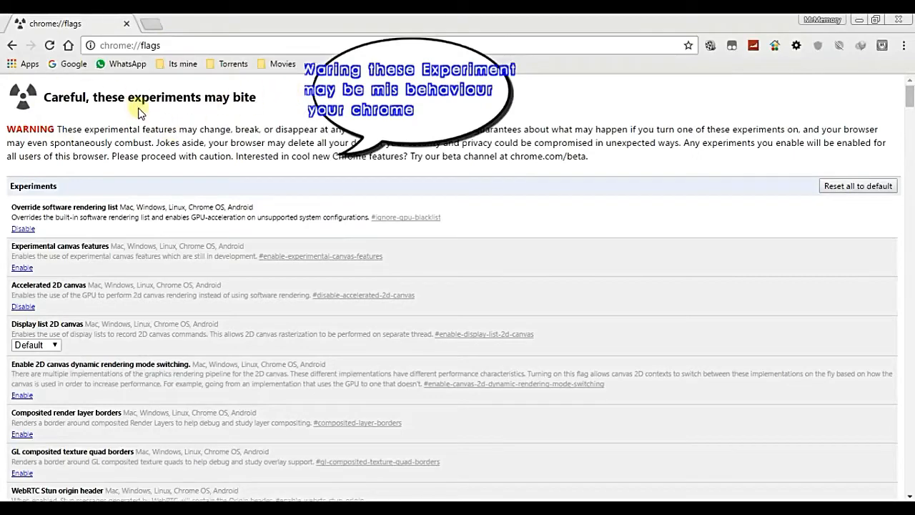
pyautogui.moveTo(92, 136)
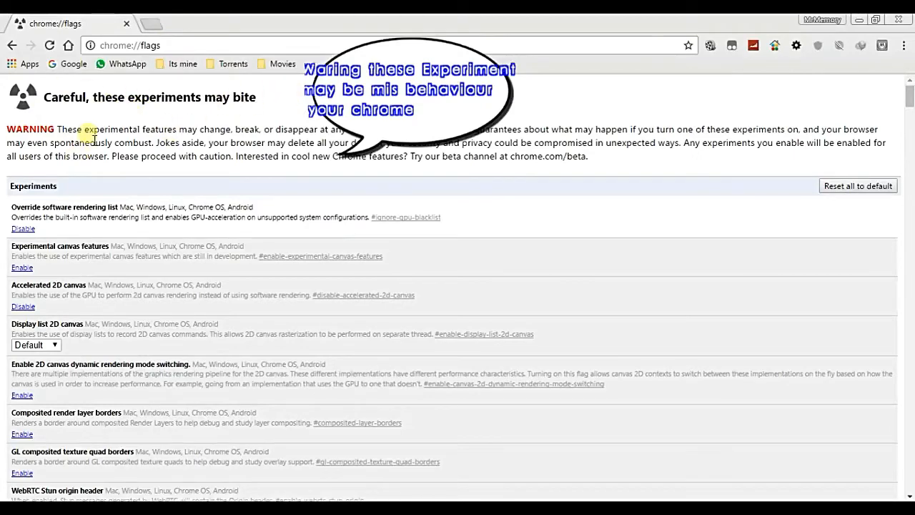
# - Scroll down the flags list to WebGL Draft Extensions and enable it
pyautogui.scroll(-3)
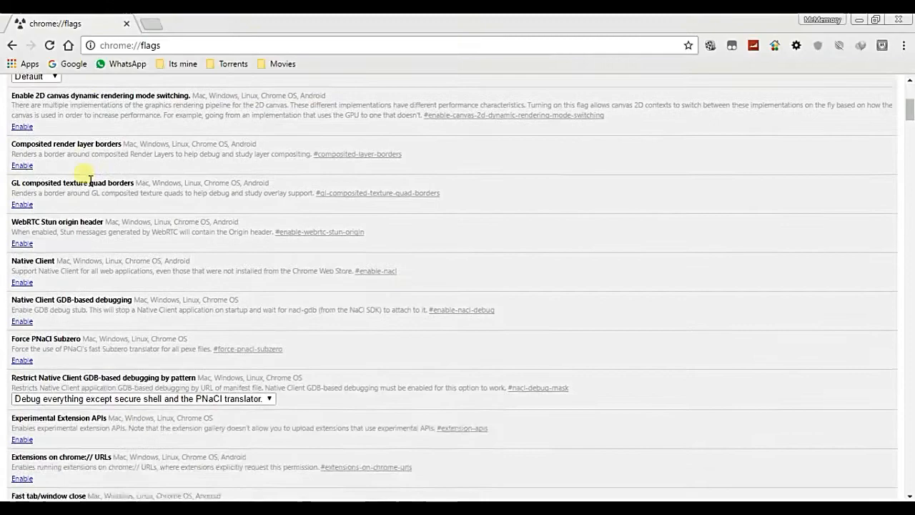
pyautogui.scroll(-3)
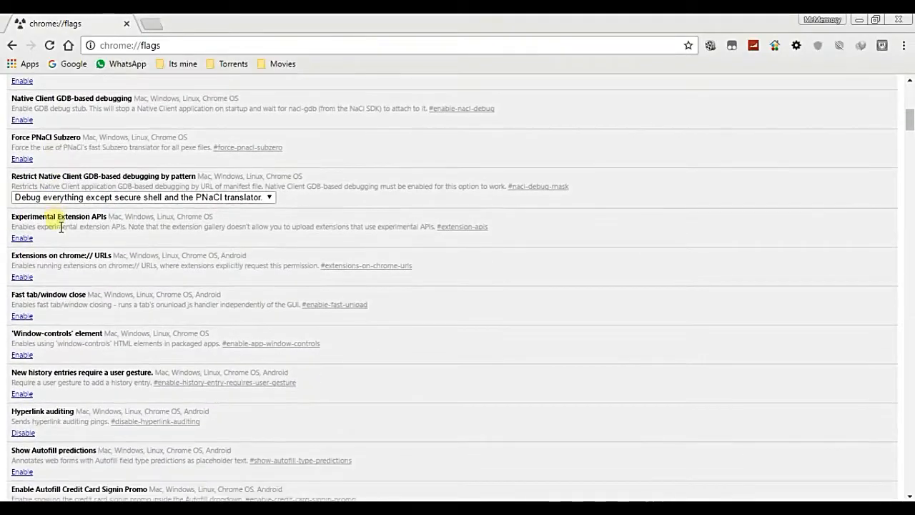
pyautogui.scroll(-3)
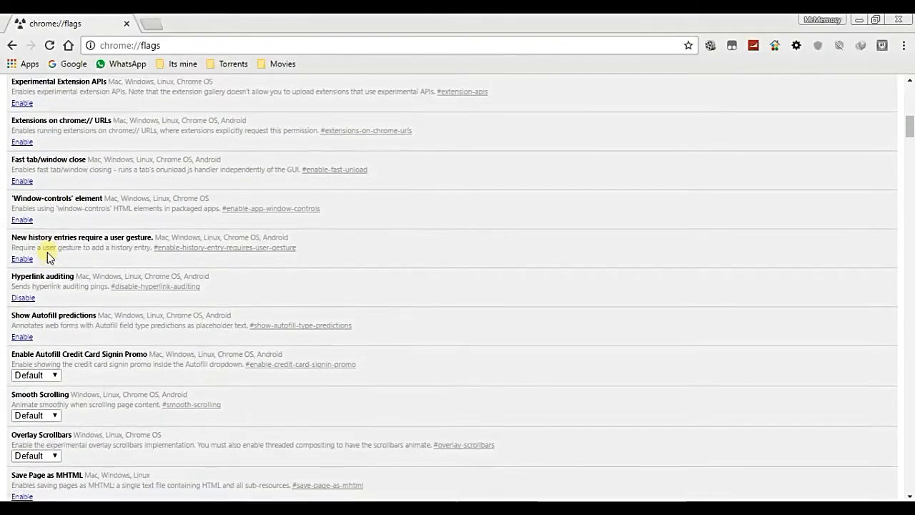
pyautogui.scroll(-3)
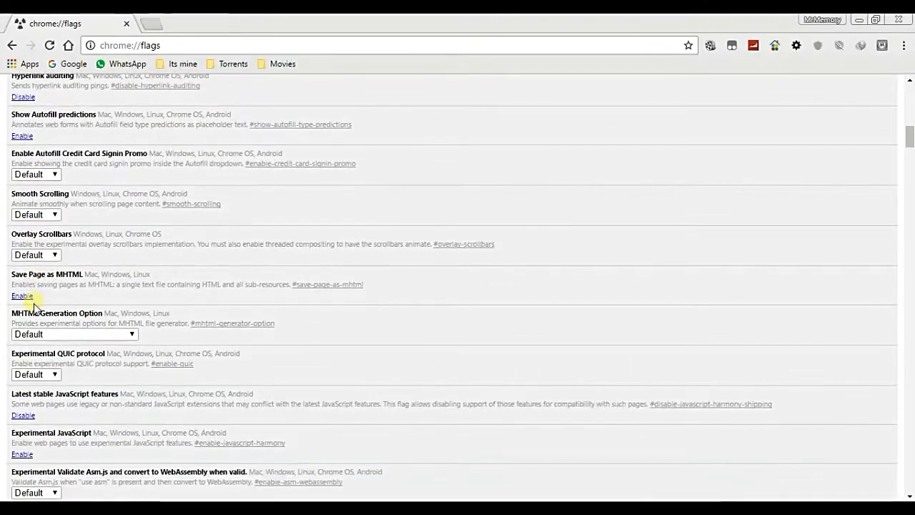
pyautogui.scroll(-3)
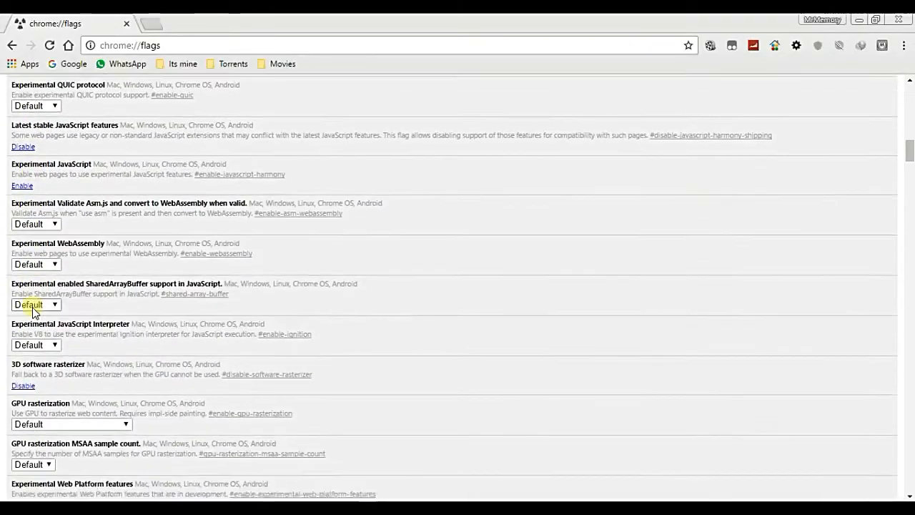
pyautogui.scroll(-3)
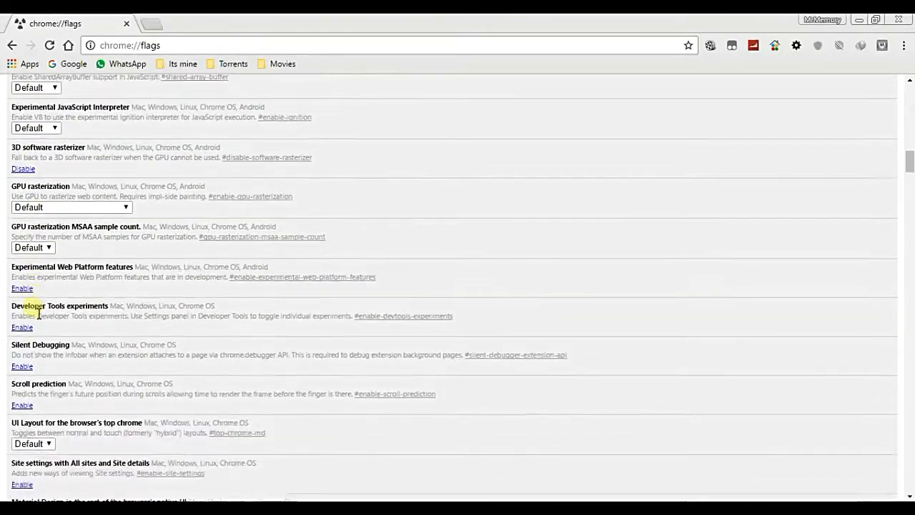
pyautogui.scroll(-3)
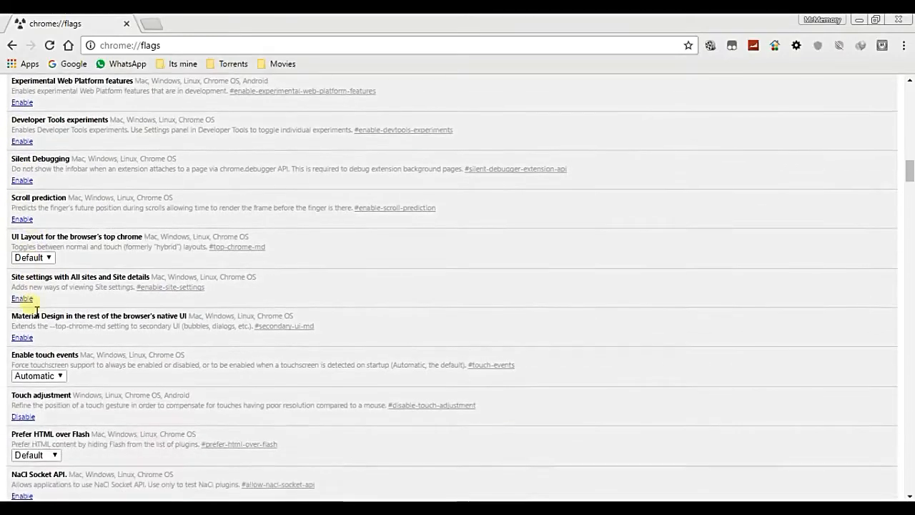
pyautogui.scroll(-3)
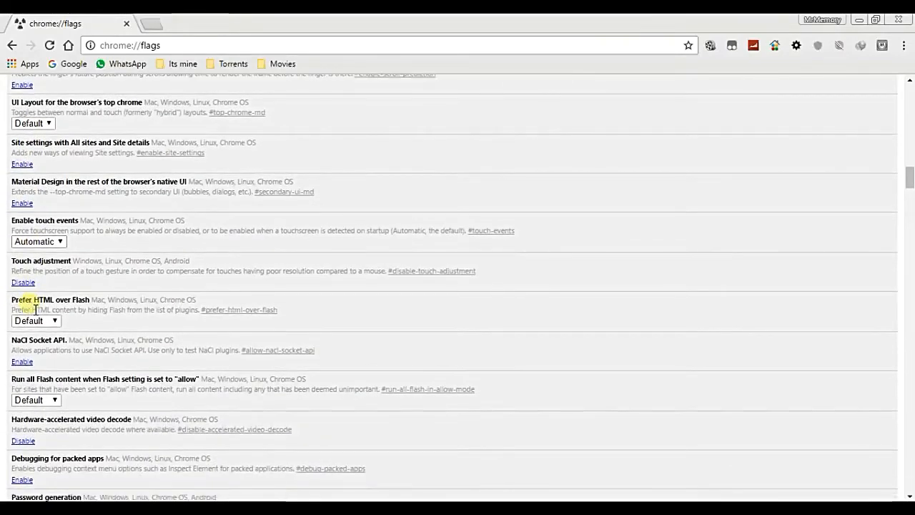
pyautogui.scroll(-3)
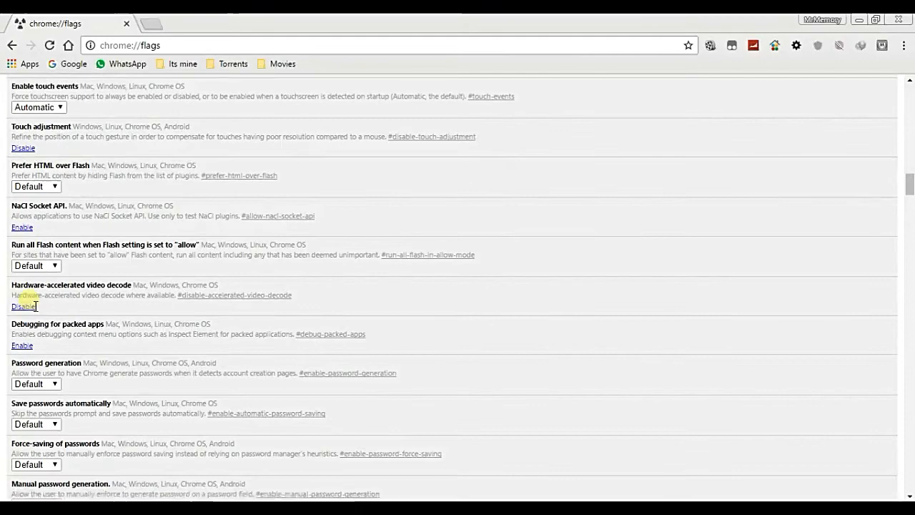
pyautogui.scroll(-3)
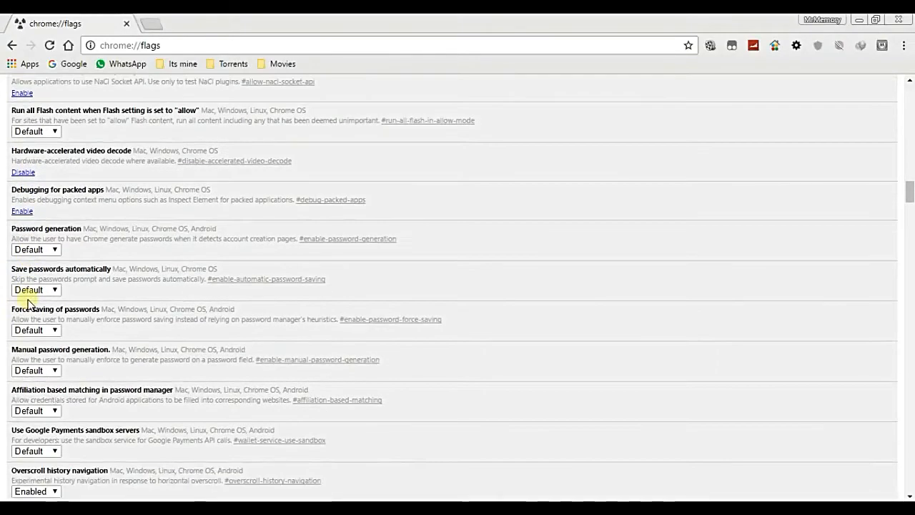
pyautogui.scroll(-3)
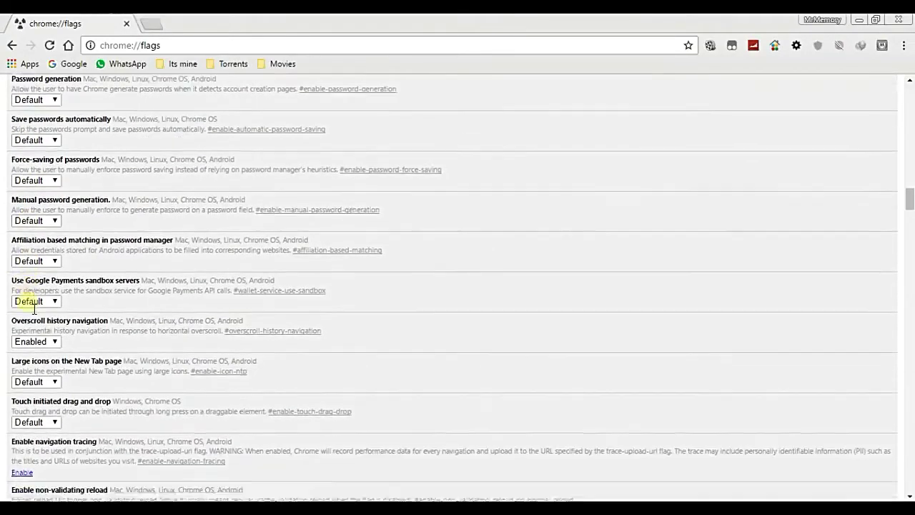
pyautogui.scroll(-3)
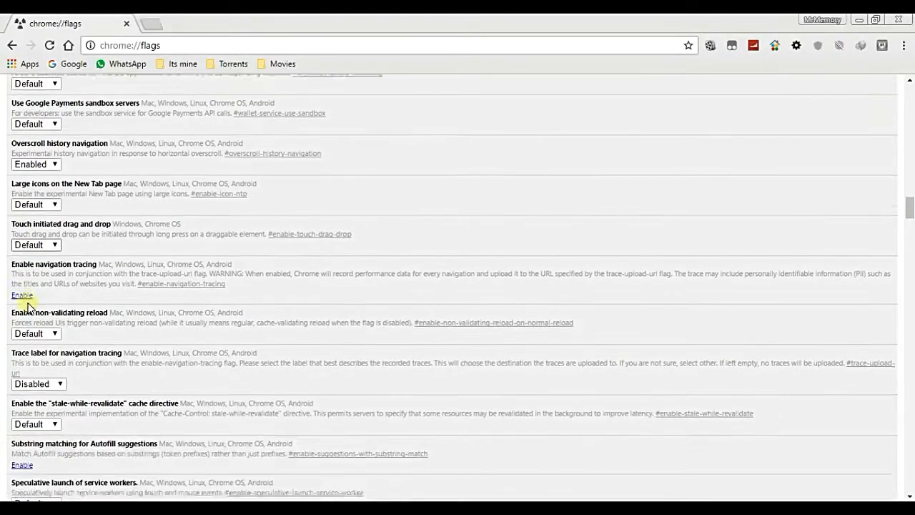
pyautogui.scroll(-3)
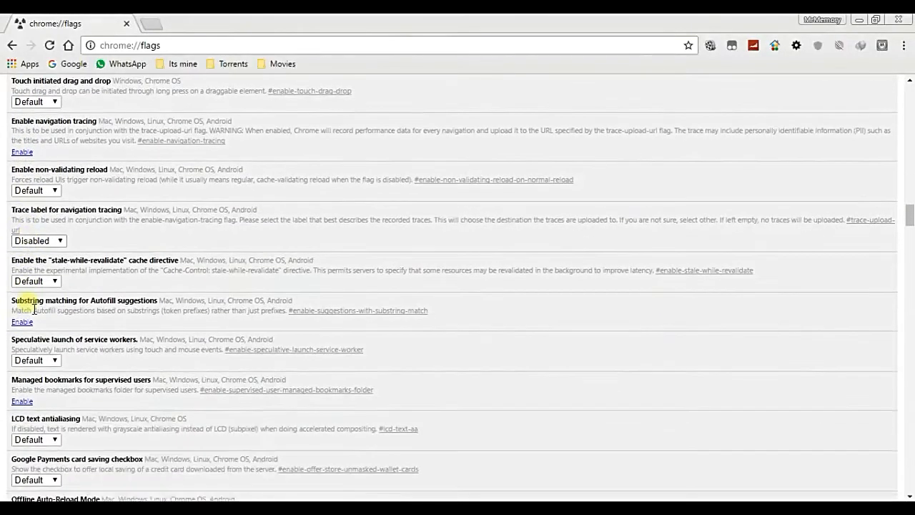
pyautogui.scroll(-3)
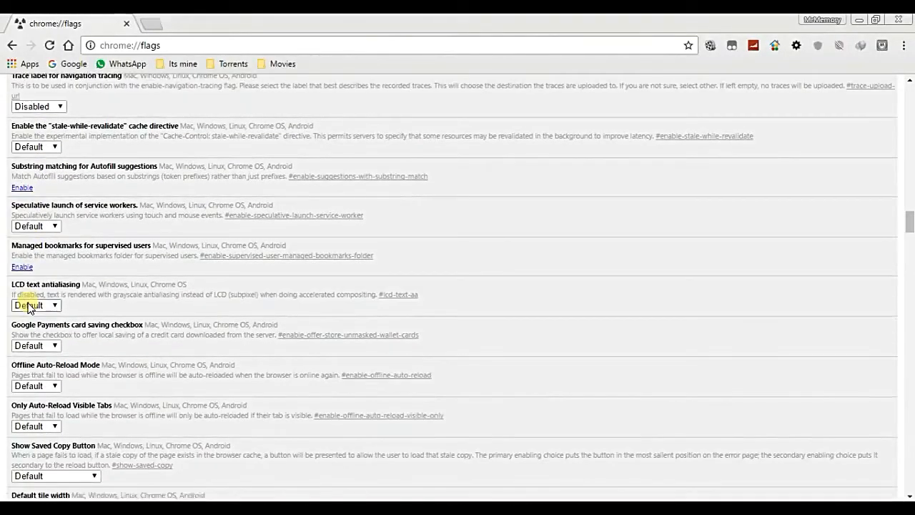
pyautogui.scroll(-3)
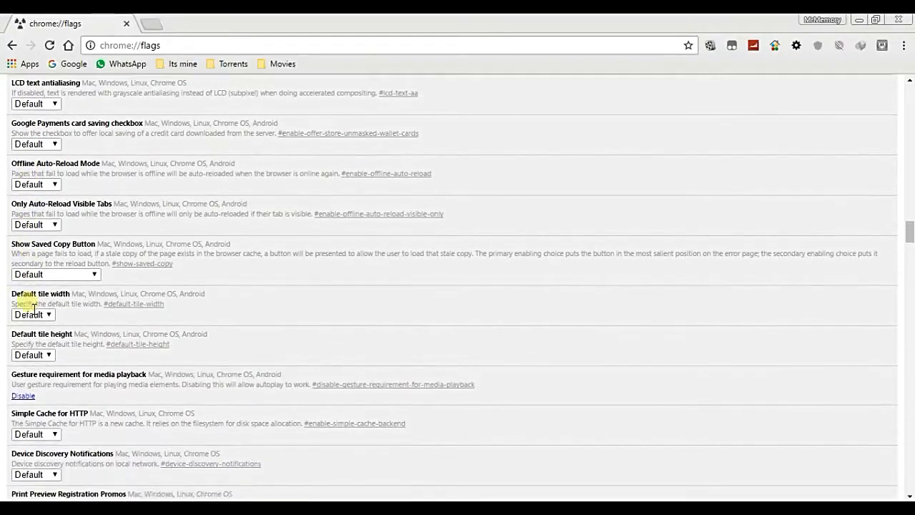
pyautogui.scroll(-3)
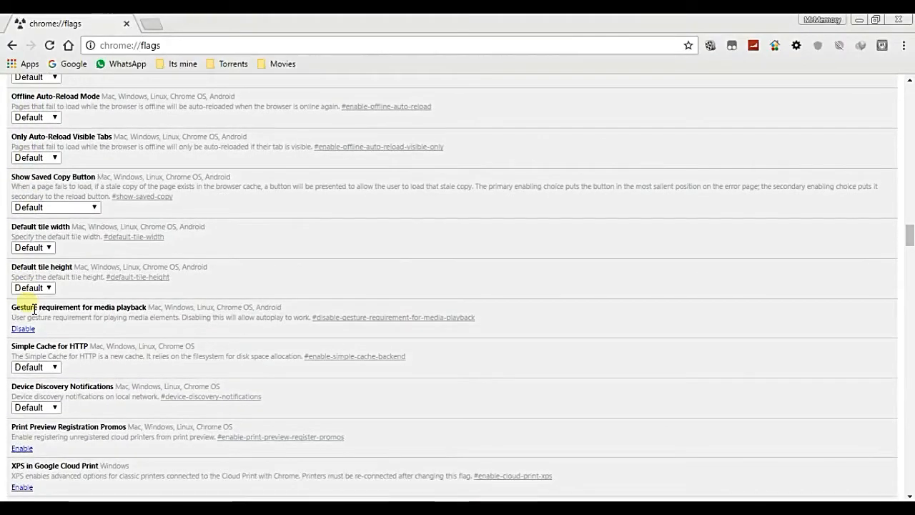
pyautogui.scroll(-3)
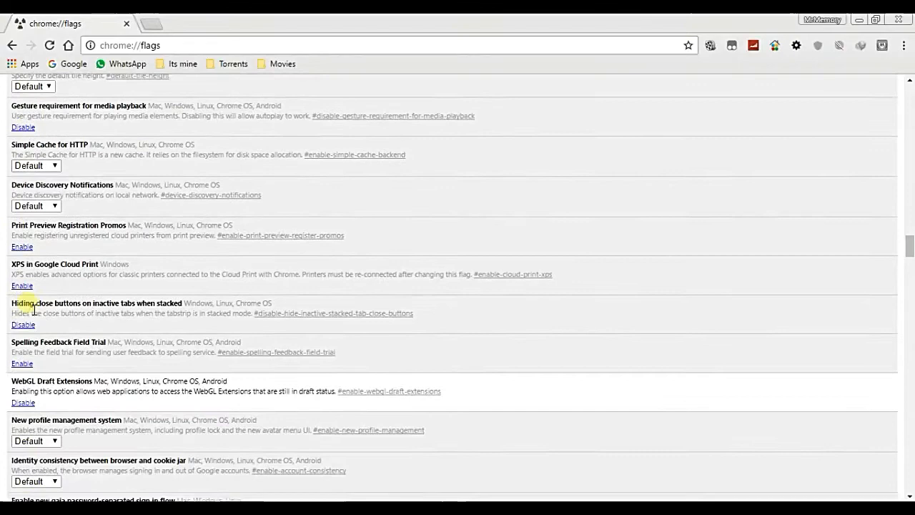
pyautogui.scroll(-3)
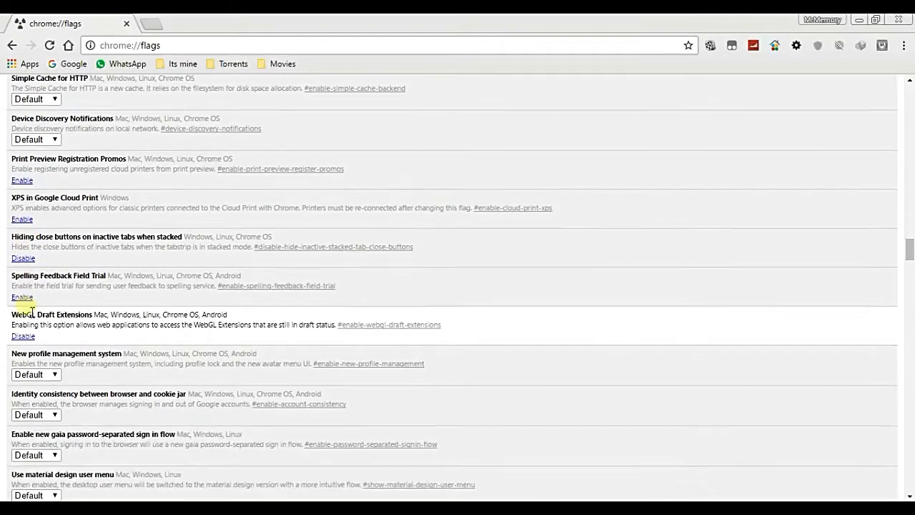
pyautogui.scroll(-3)
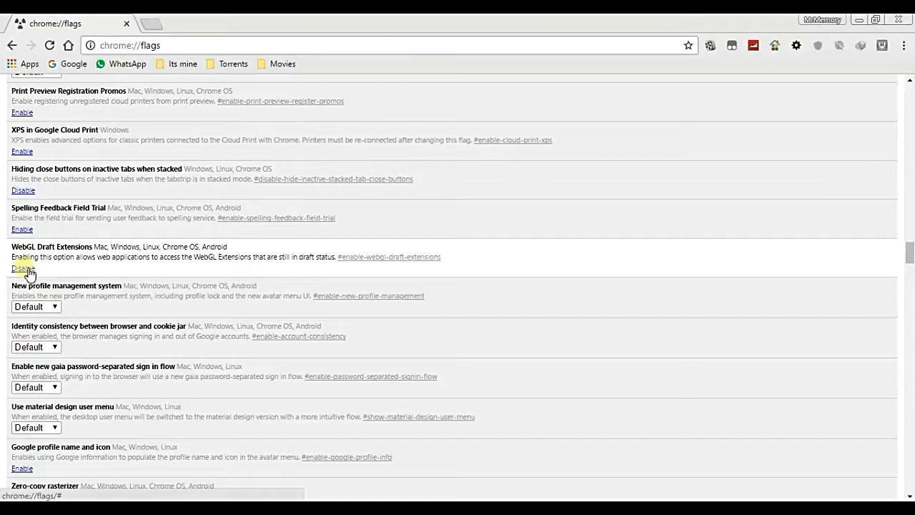
# - Start navigating to chrome://gpu from the address bar
pyautogui.click(22, 268)
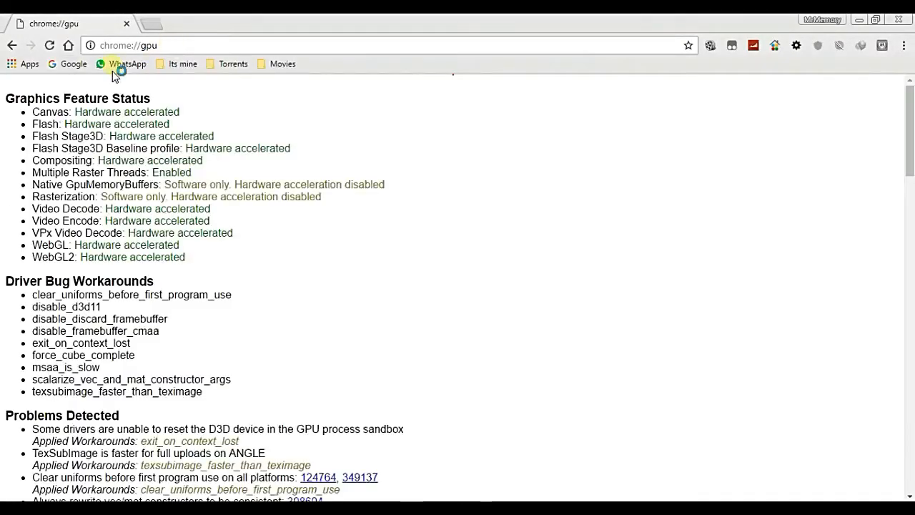
# - Select the WebGL and WebGL2 'Hardware accelerated' lines, then begin editing the address
pyautogui.doubleClick(57, 98)
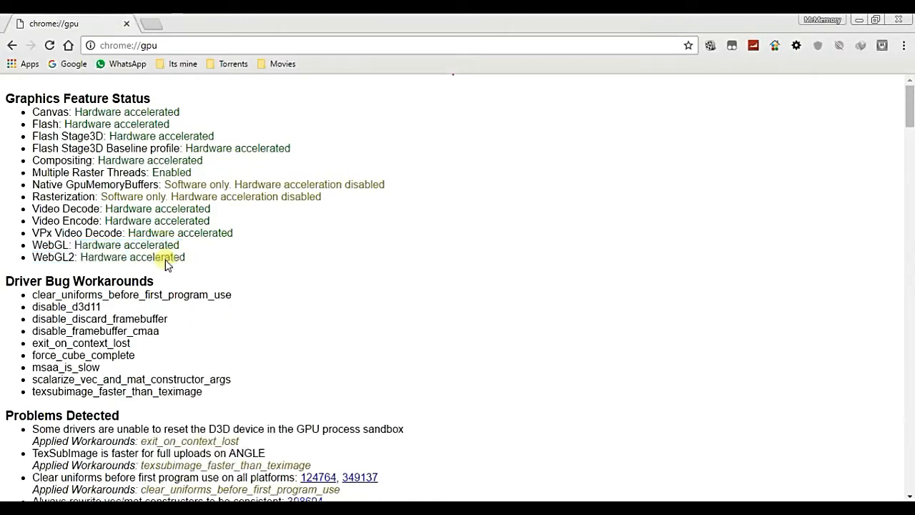
pyautogui.doubleClick(127, 246)
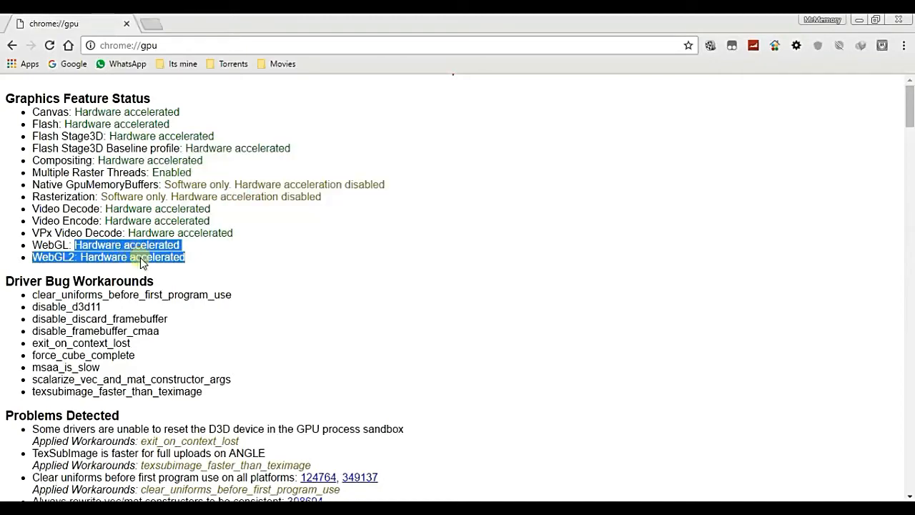
pyautogui.moveTo(155, 64)
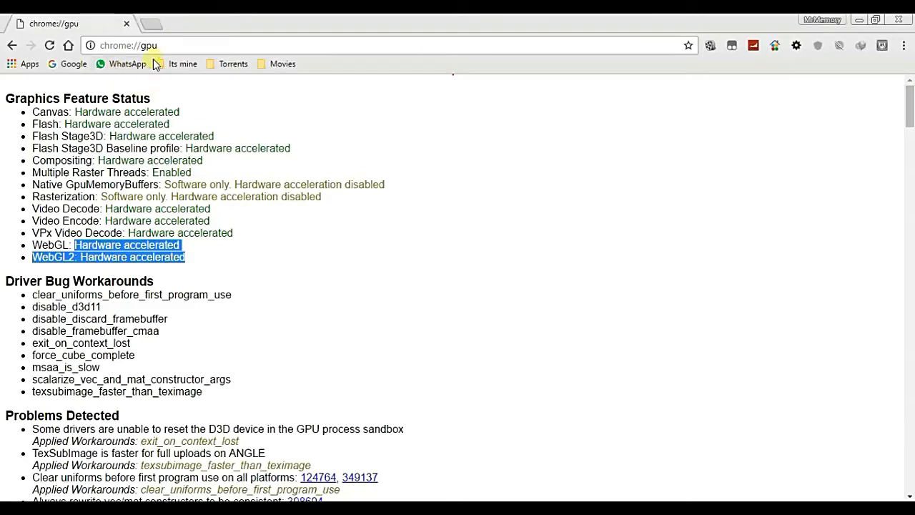
pyautogui.click(186, 45)
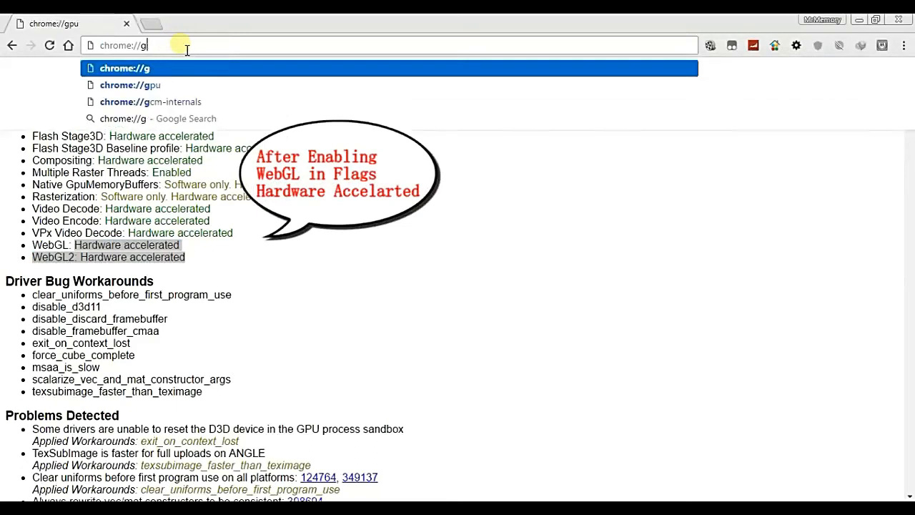
# - Replace 'gpu' with 'flags' in the address to reopen chrome://flags
pyautogui.press('Backspace')
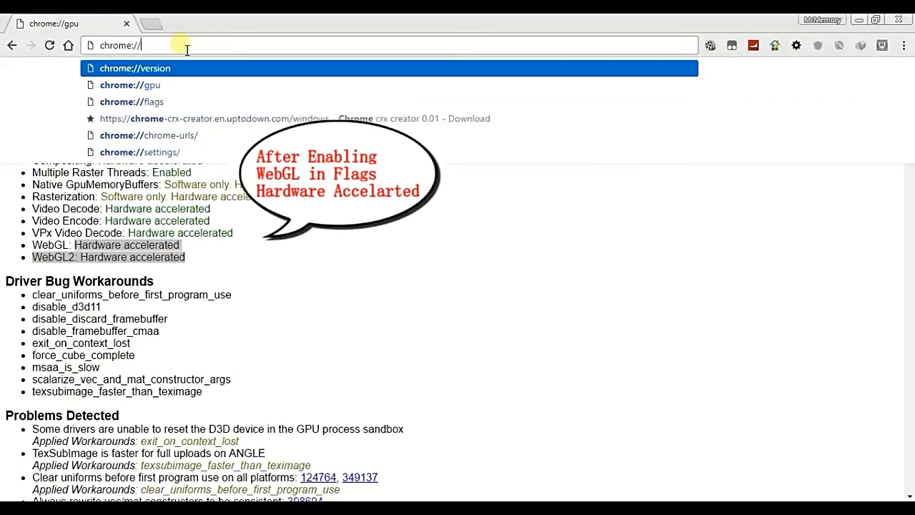
pyautogui.write('flags')
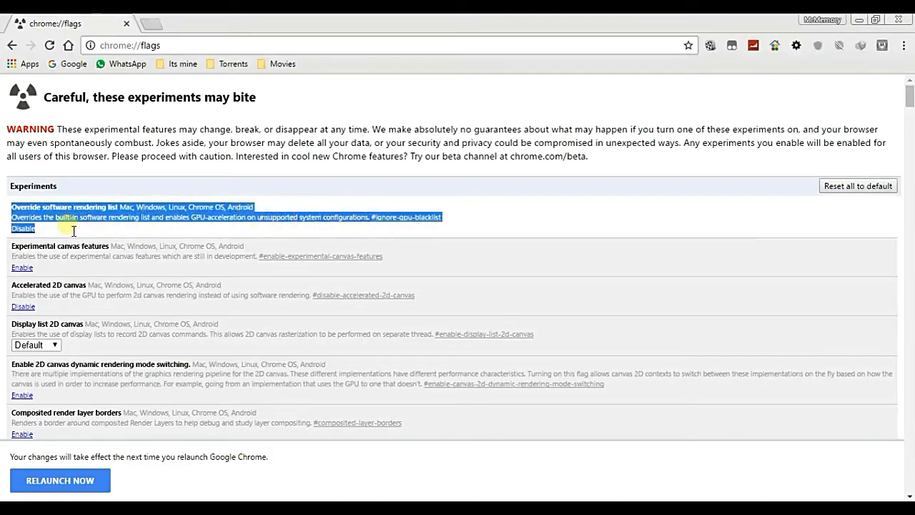
# - Disable the Override software rendering list flag
pyautogui.click(23, 228)
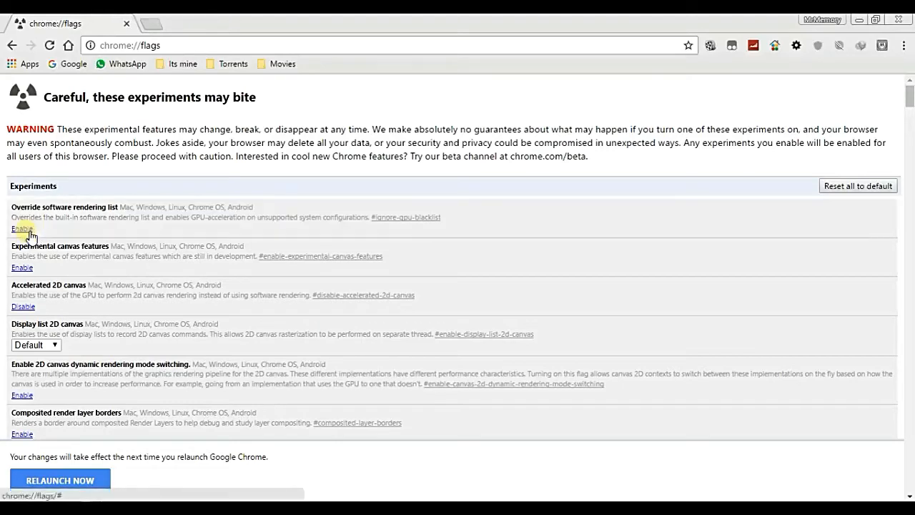
pyautogui.moveTo(285, 231)
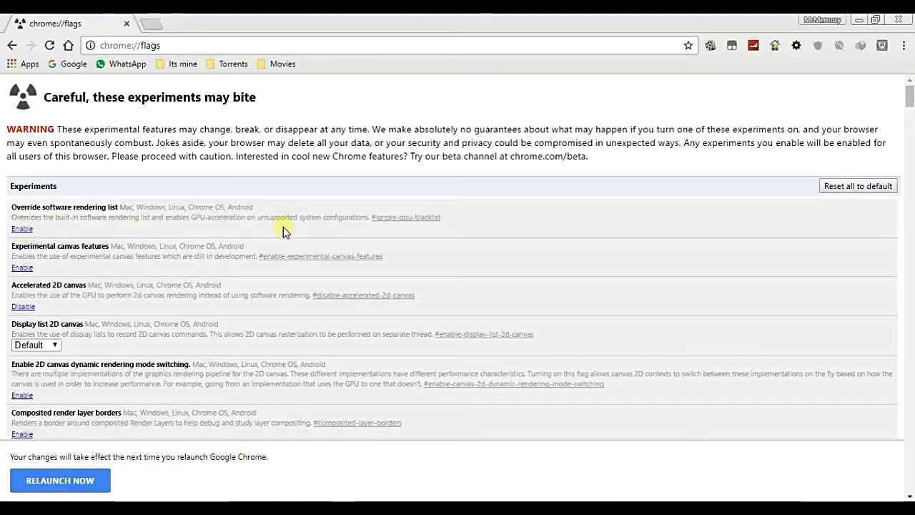
pyautogui.moveTo(21, 229)
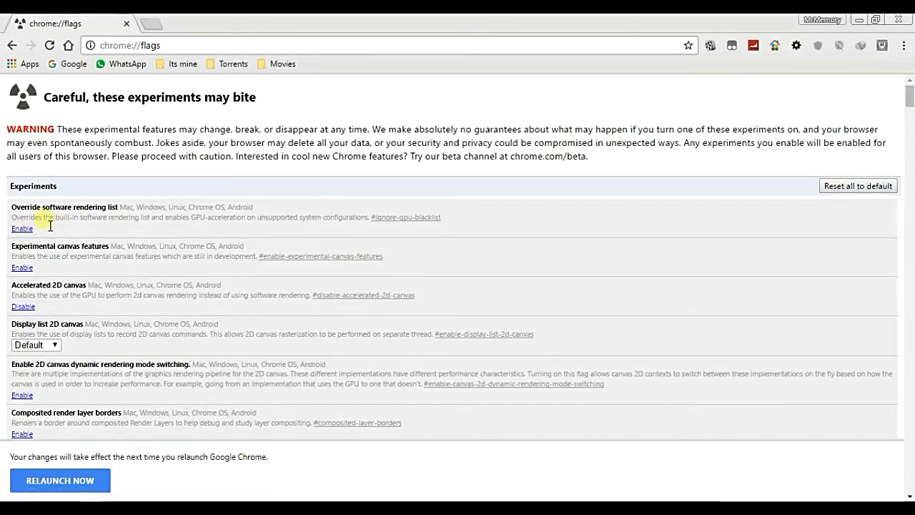
pyautogui.scroll(-3)
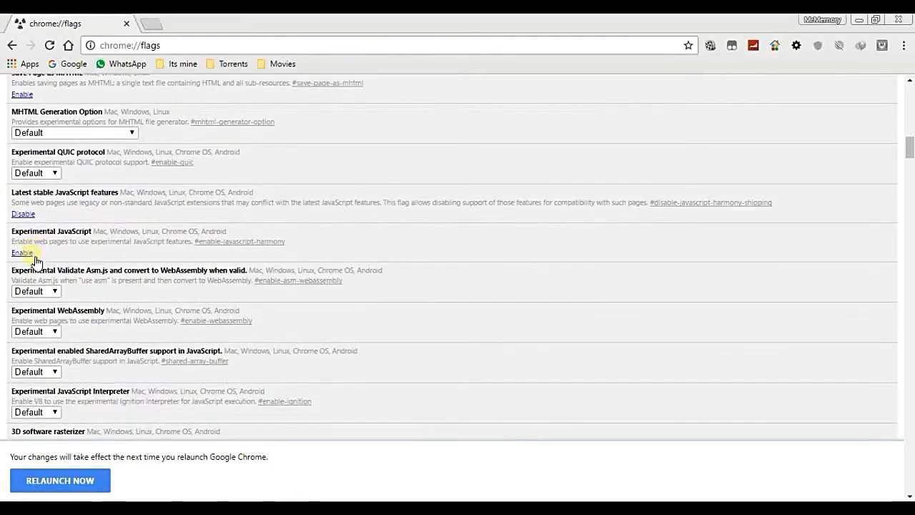
pyautogui.scroll(3)
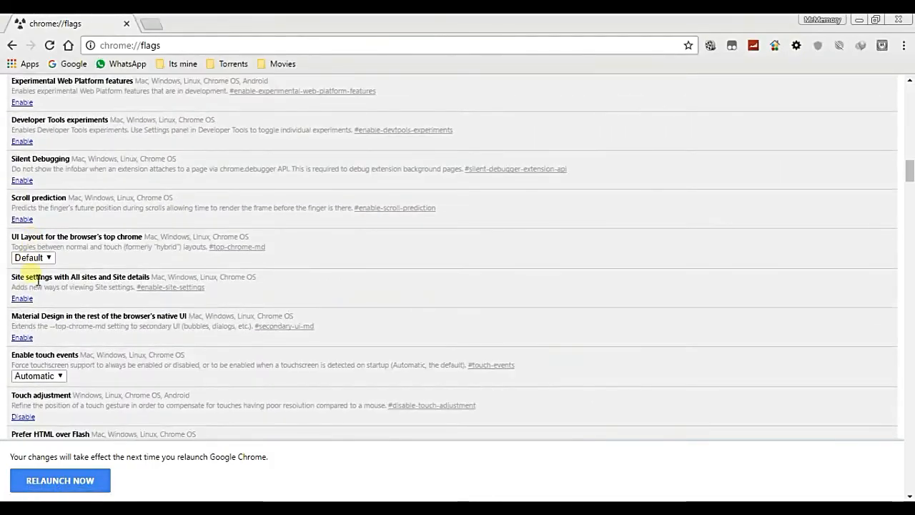
pyautogui.scroll(-3)
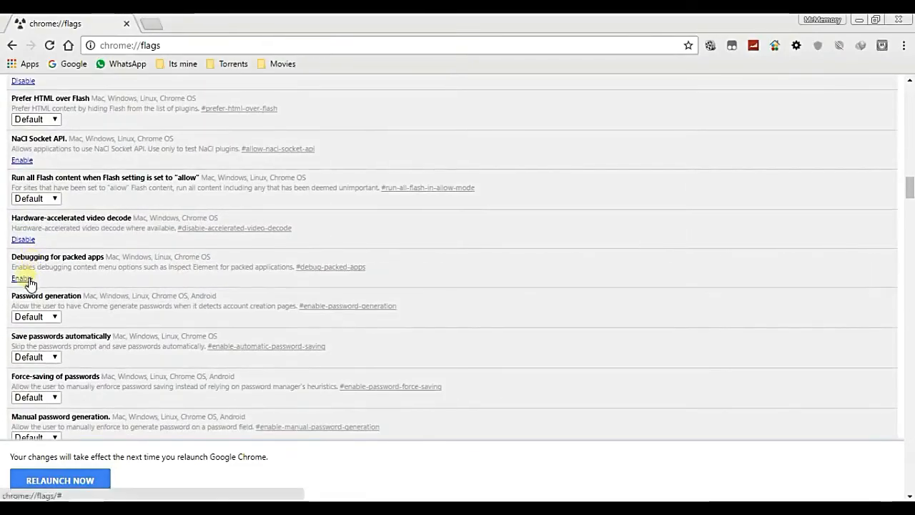
pyautogui.scroll(3)
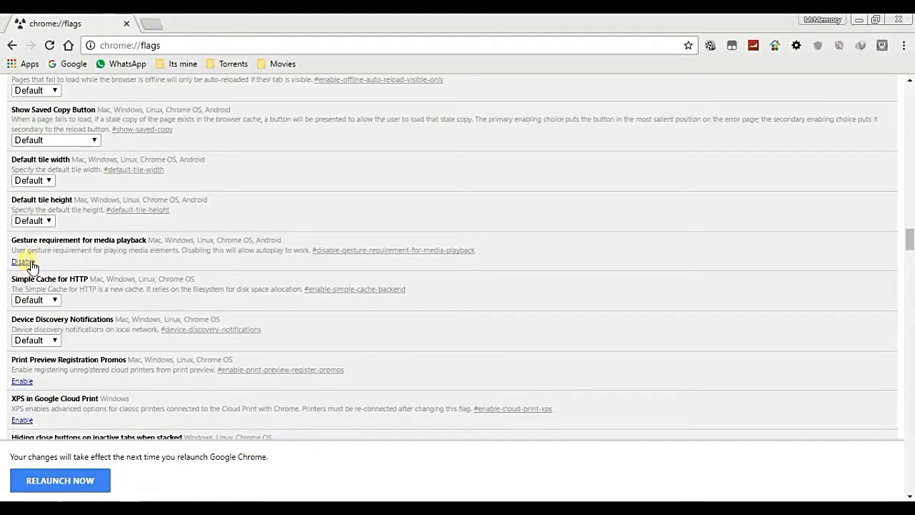
pyautogui.scroll(-3)
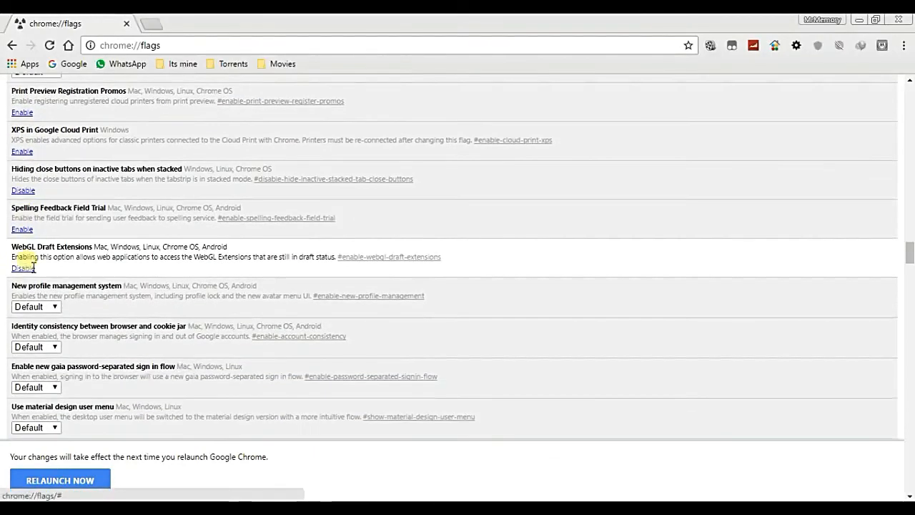